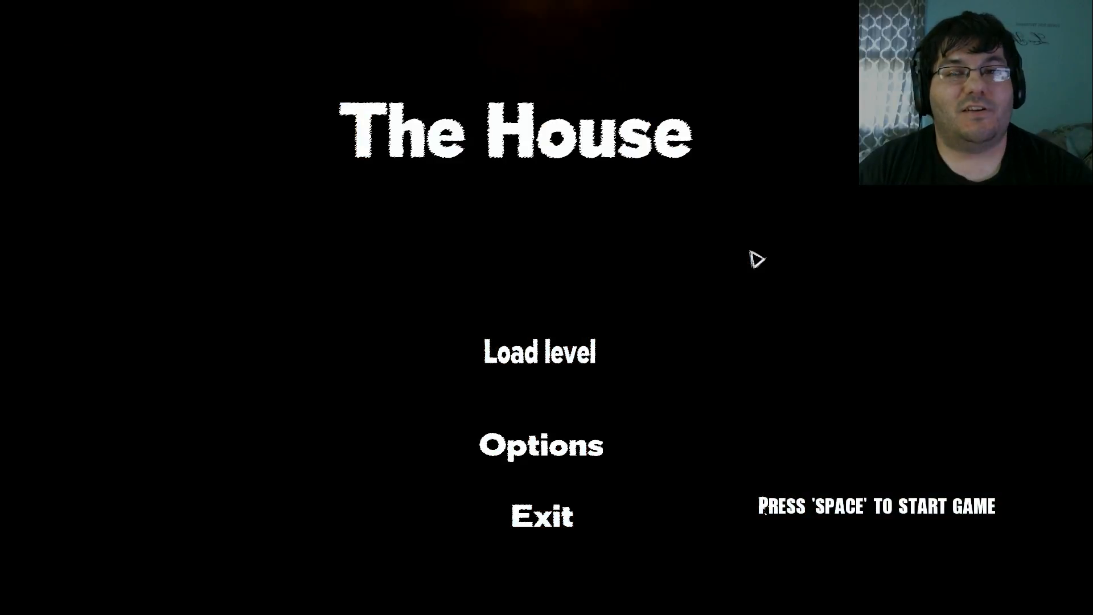
key(space)
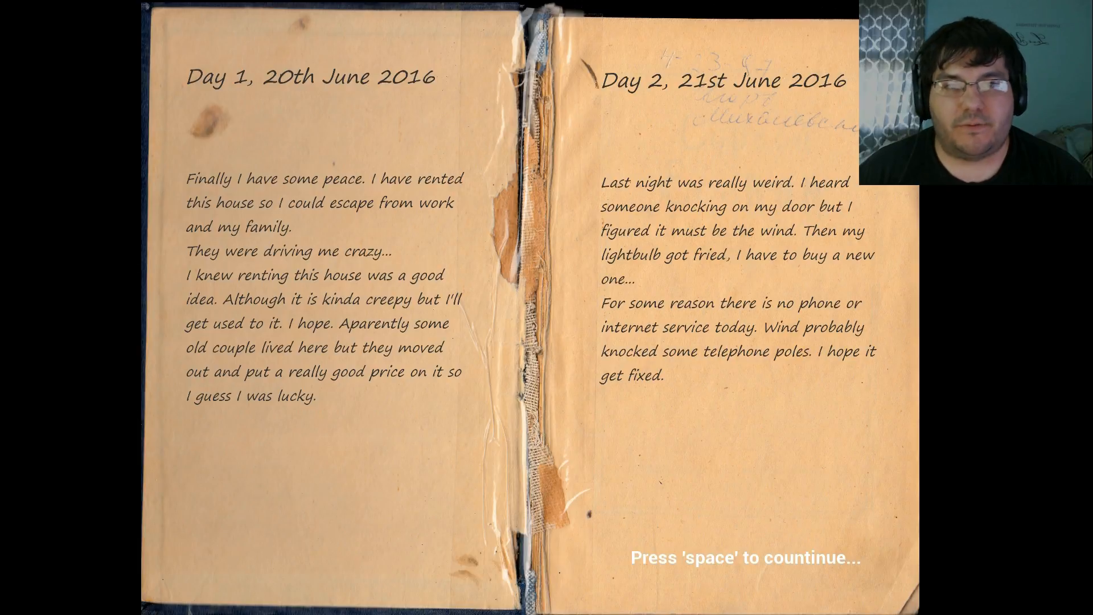
key(space)
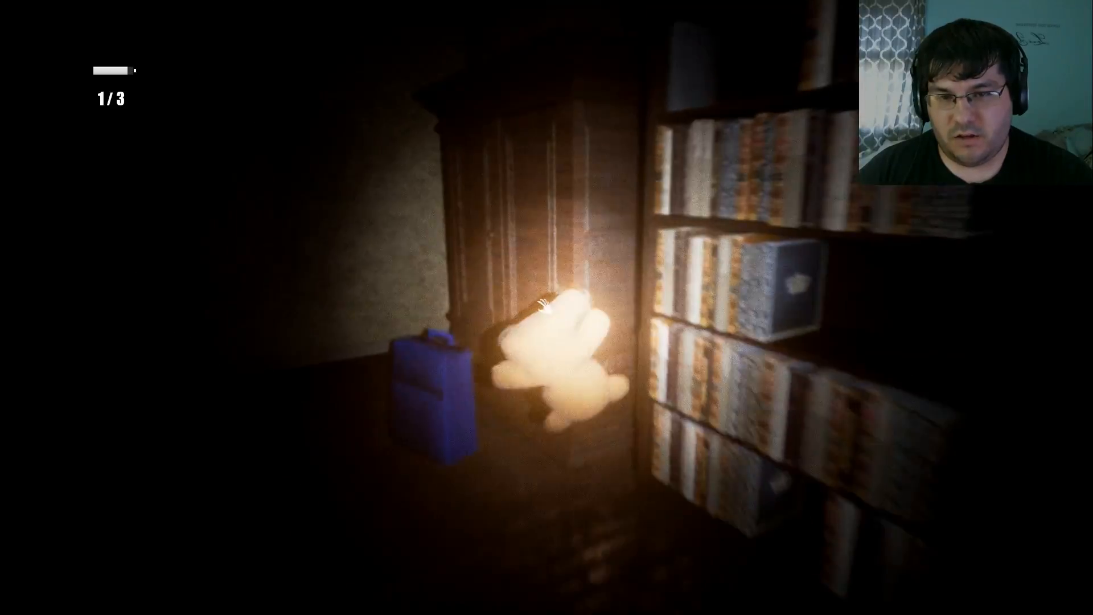
mouse_move(547, 307)
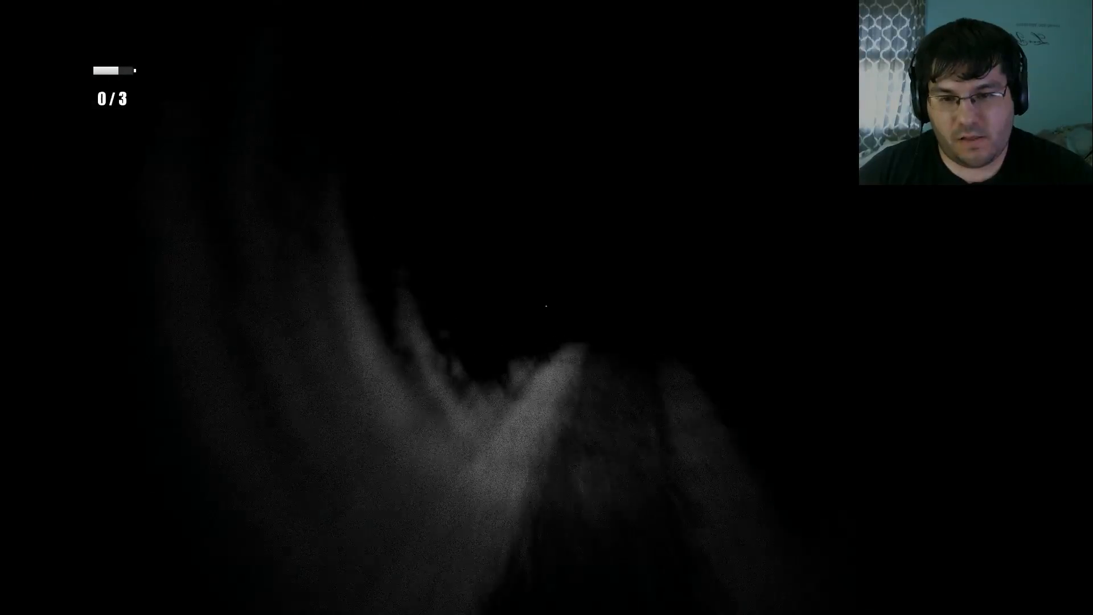
mouse_move(546, 307)
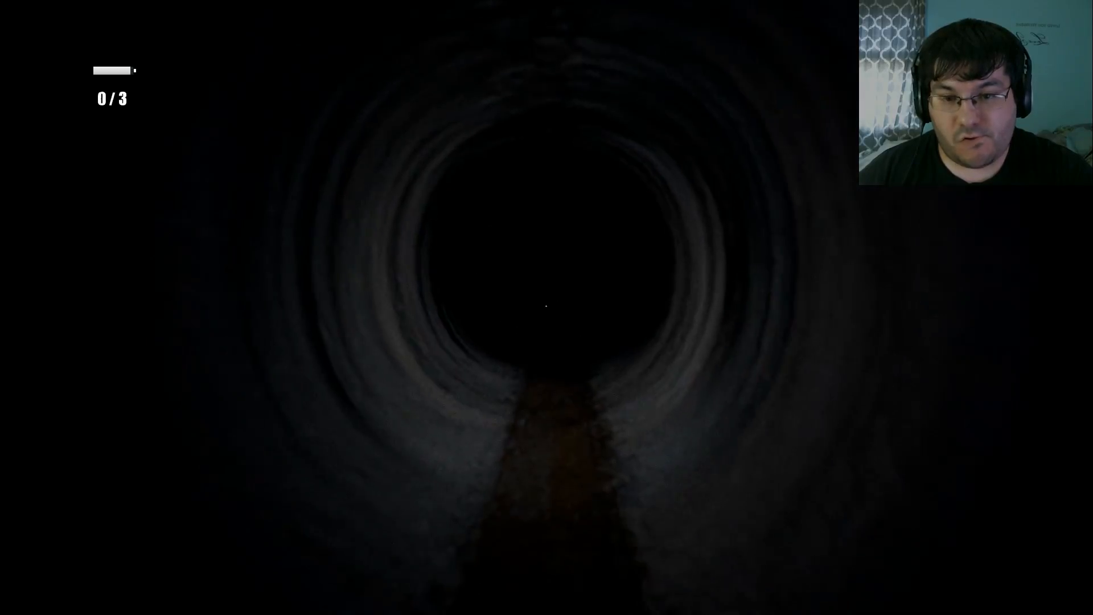
key(w)
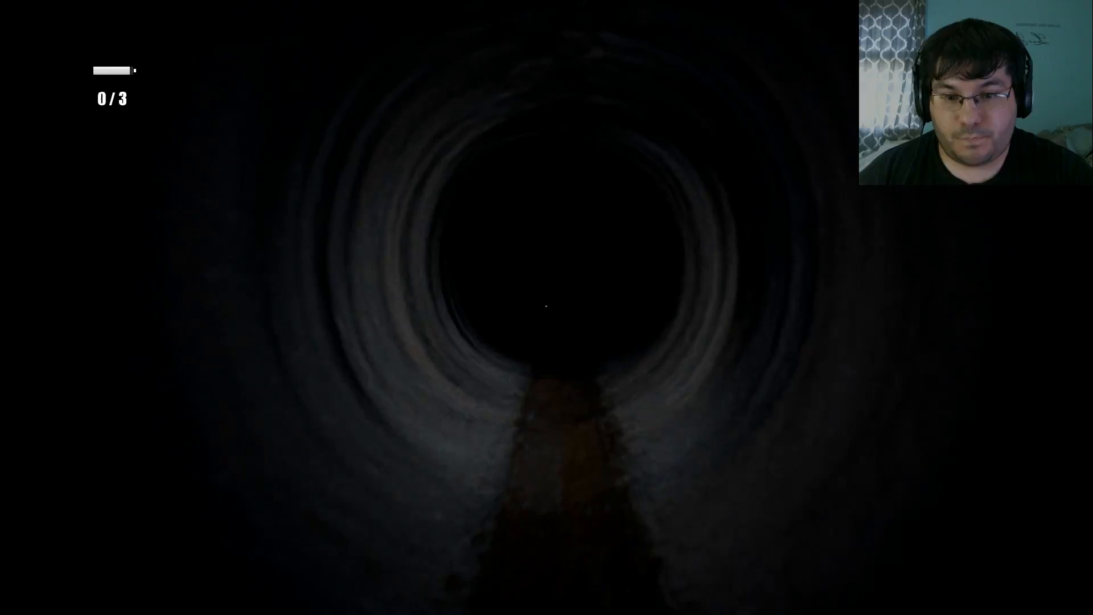